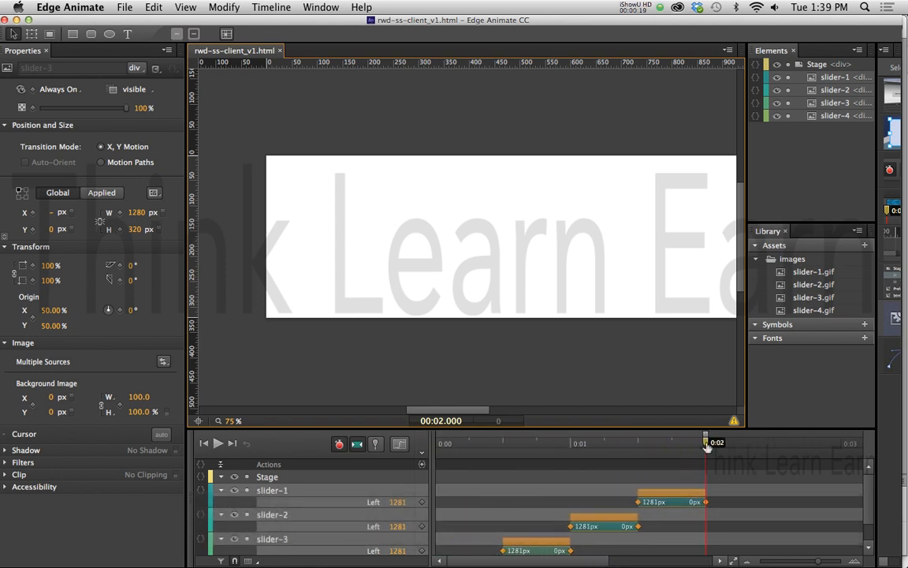
# Set the stage width and height to 100% and save the project.
pyautogui.press('cmd+s')
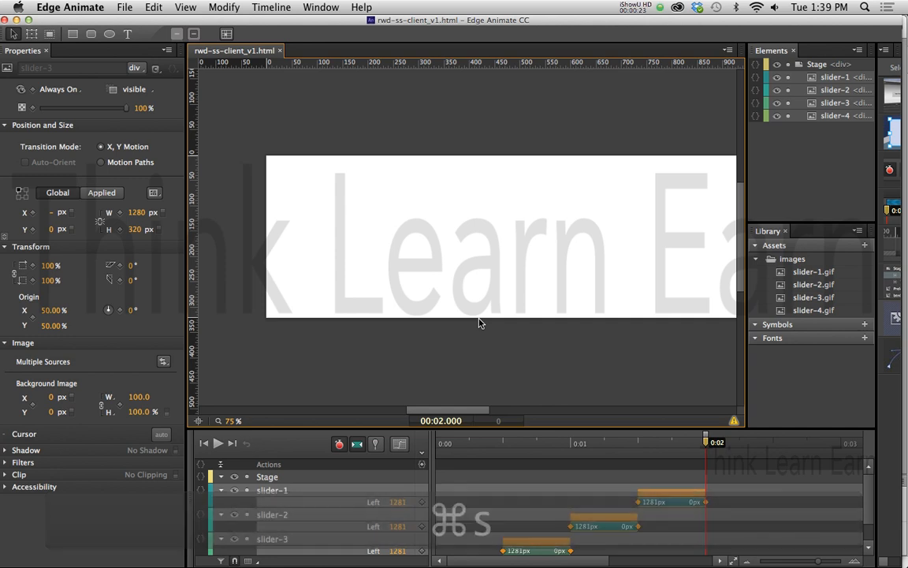
pyautogui.press('cmd+s')
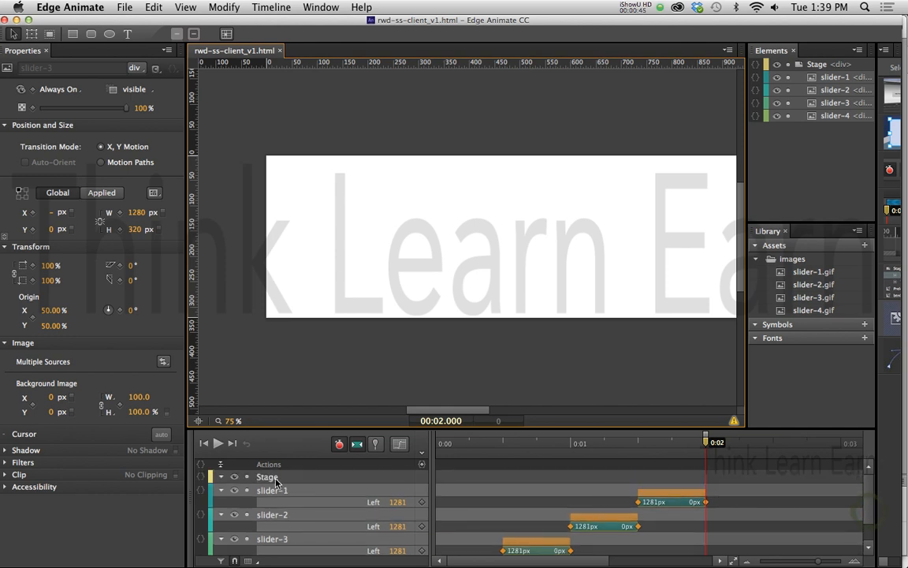
pyautogui.click(268, 476)
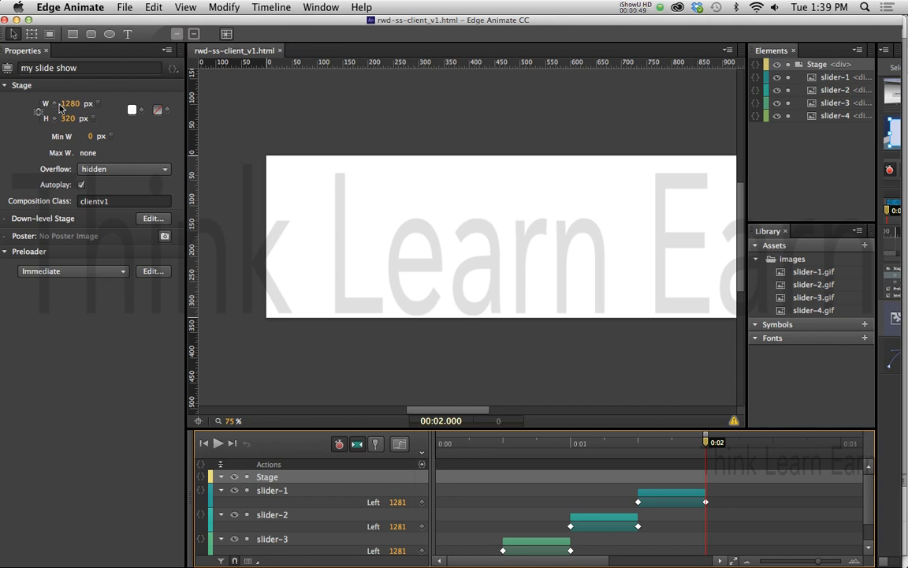
pyautogui.click(98, 103)
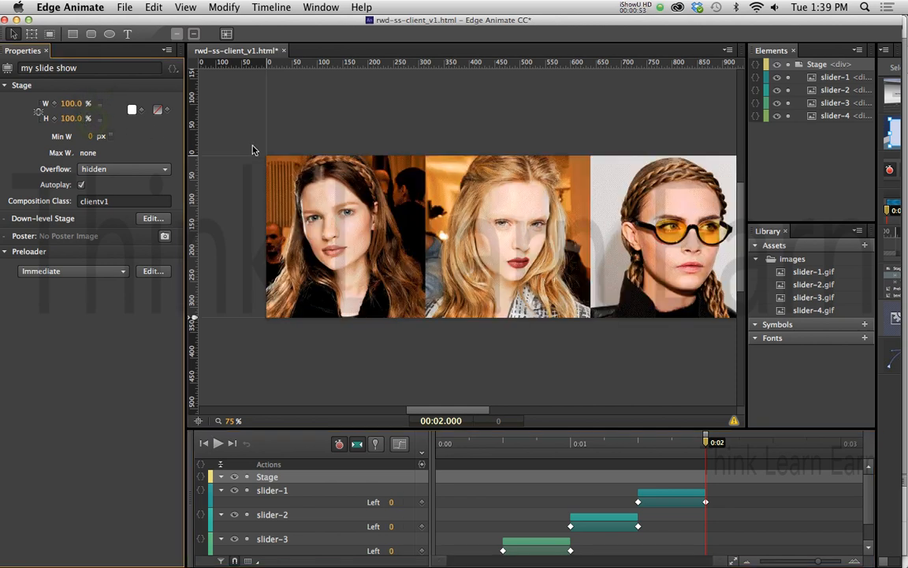
pyautogui.press('cmd+s')
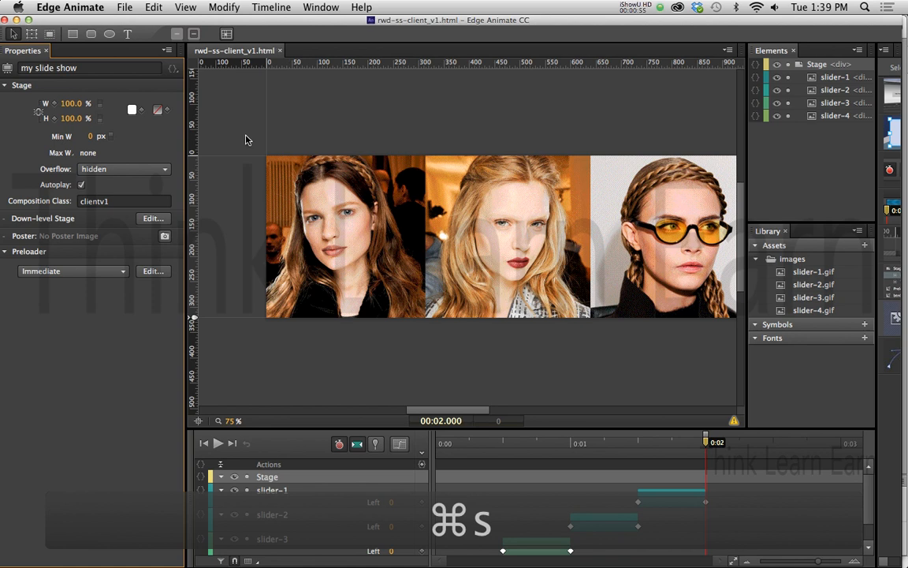
pyautogui.moveTo(442, 409); pyautogui.dragTo(507, 409)
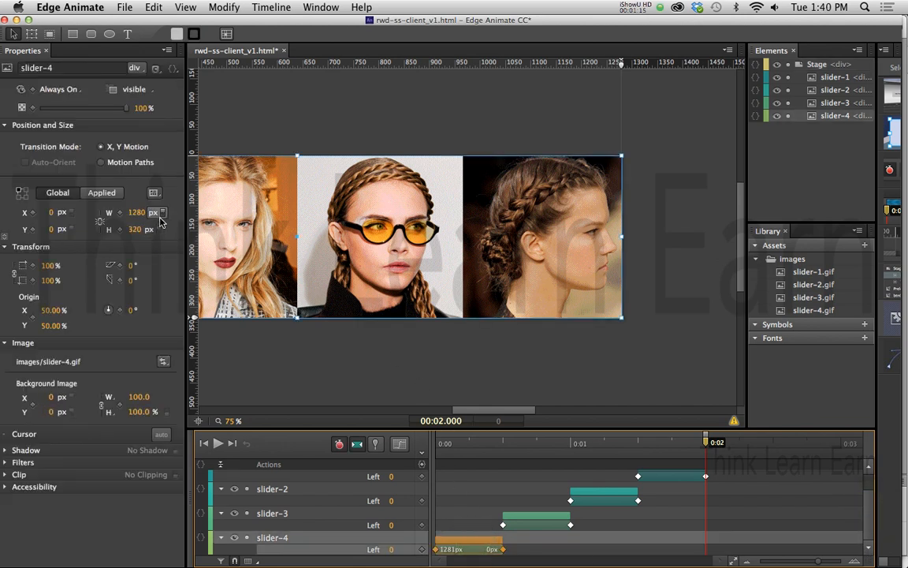
# Switch slider-4 and slider-3 to percentage sizing with height 50, and save.
pyautogui.click(162, 212)
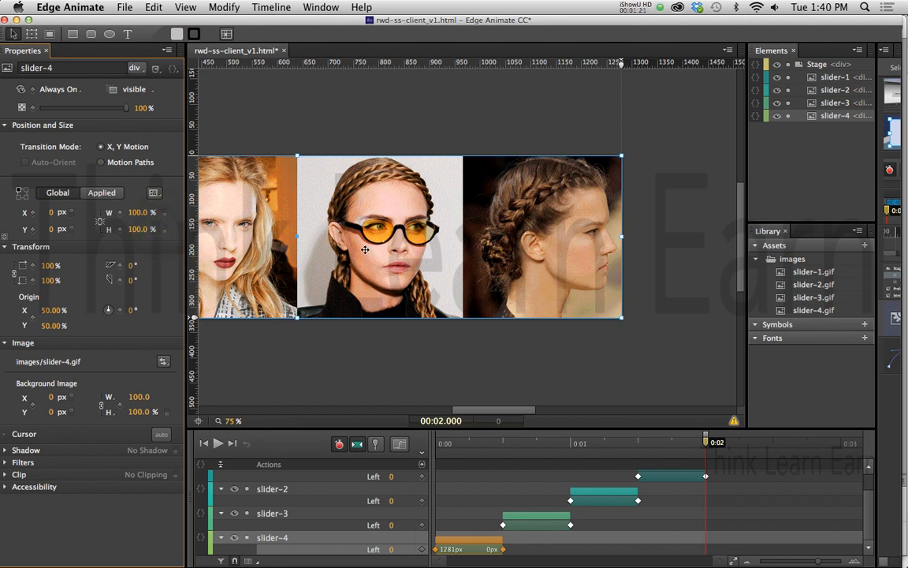
pyautogui.press('cmd+s')
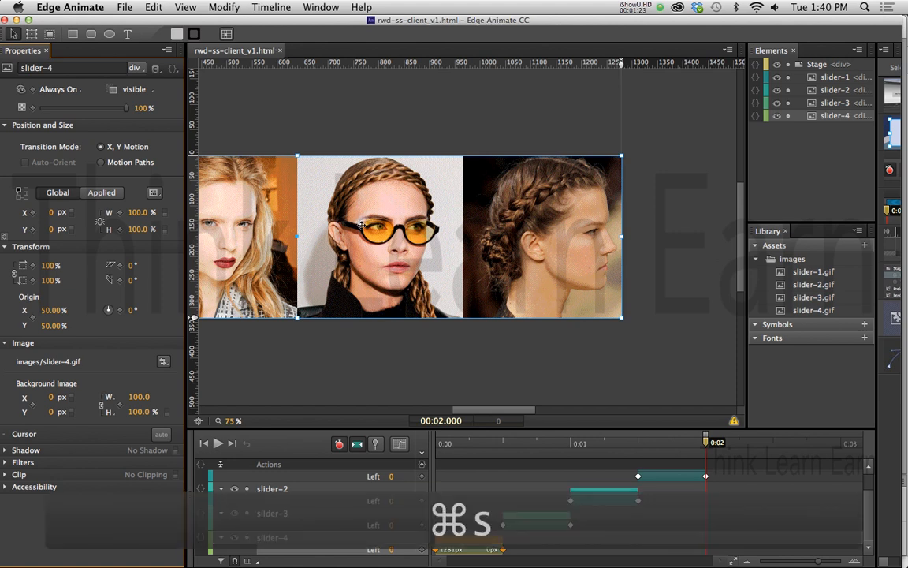
pyautogui.moveTo(330, 134)
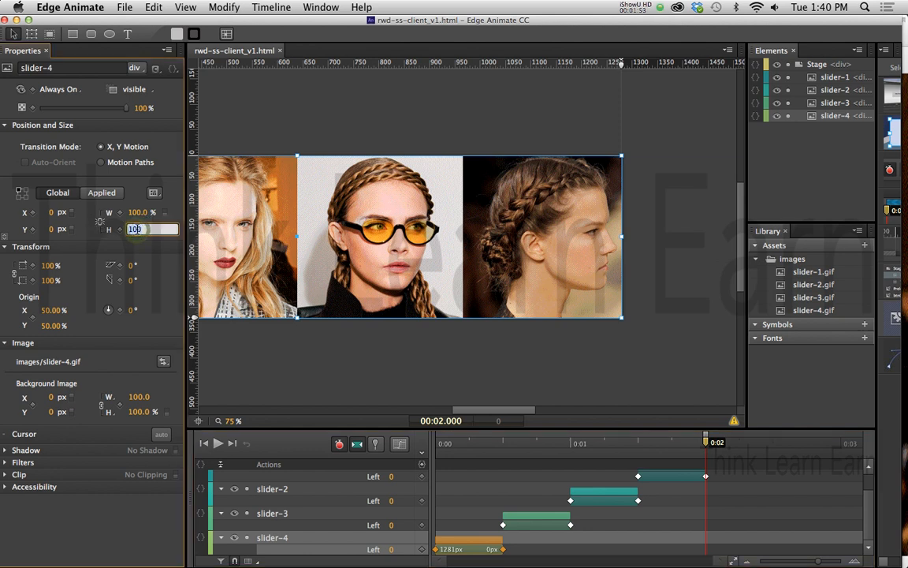
pyautogui.write('50')
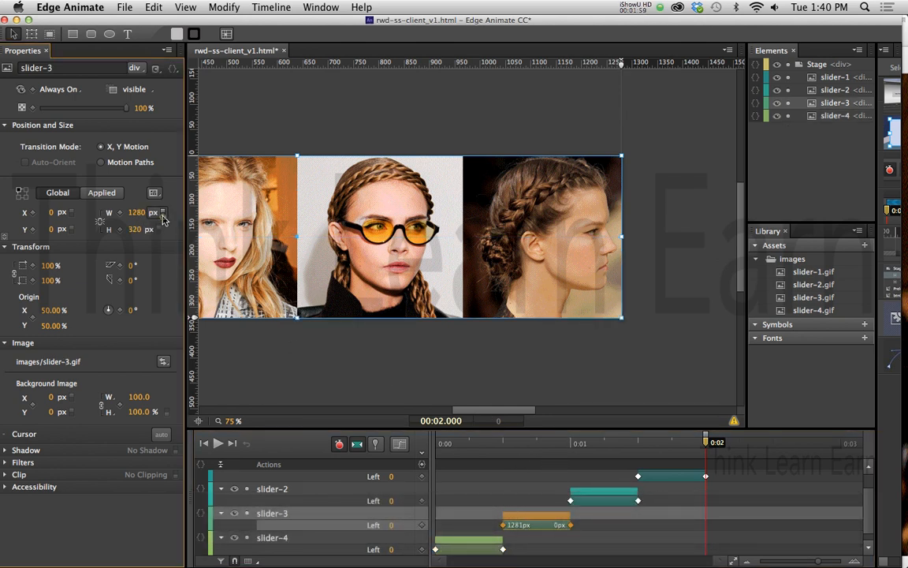
pyautogui.click(162, 212)
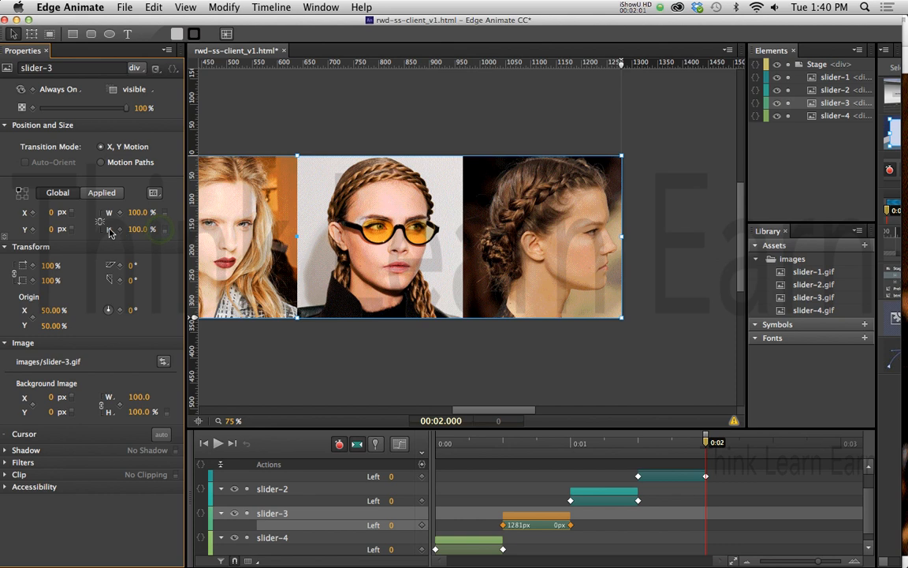
pyautogui.moveTo(133, 229)
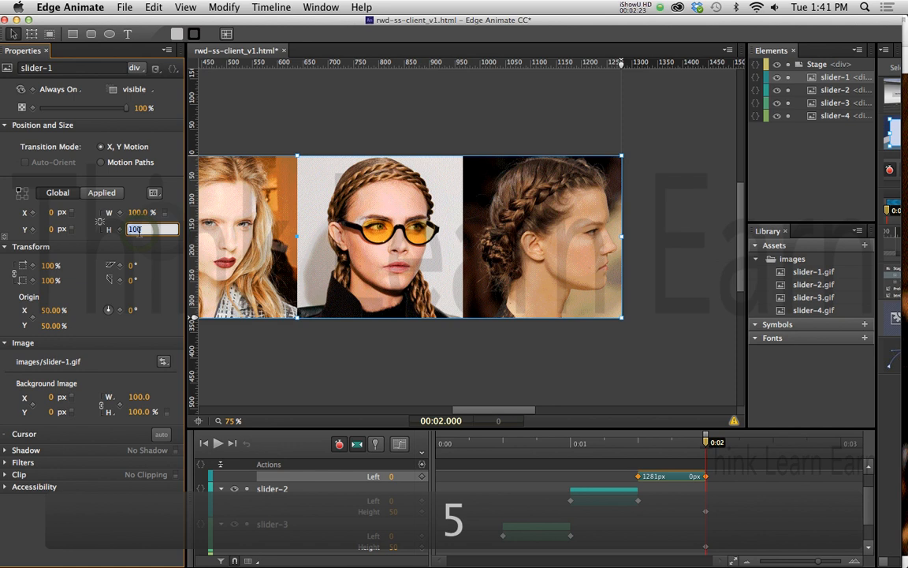
pyautogui.write('50')
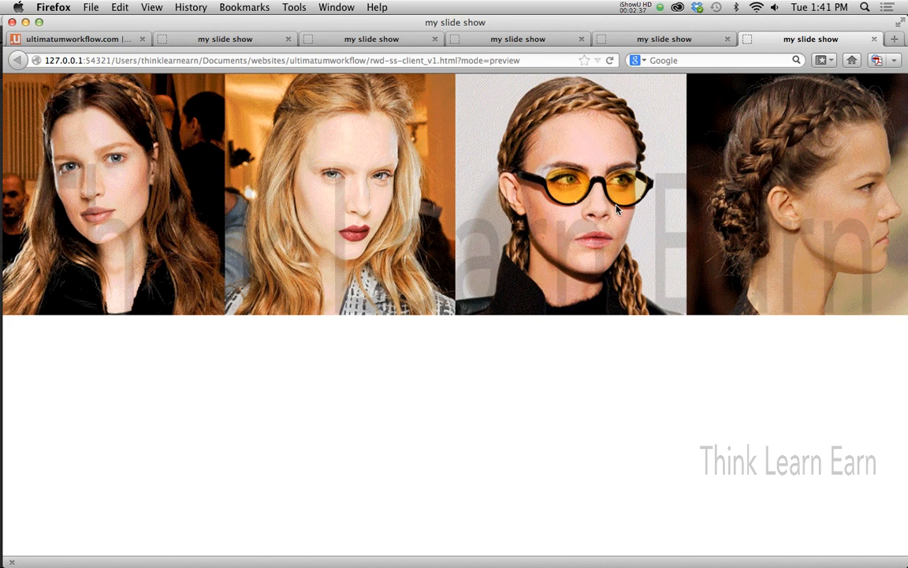
pyautogui.moveTo(450, 185)
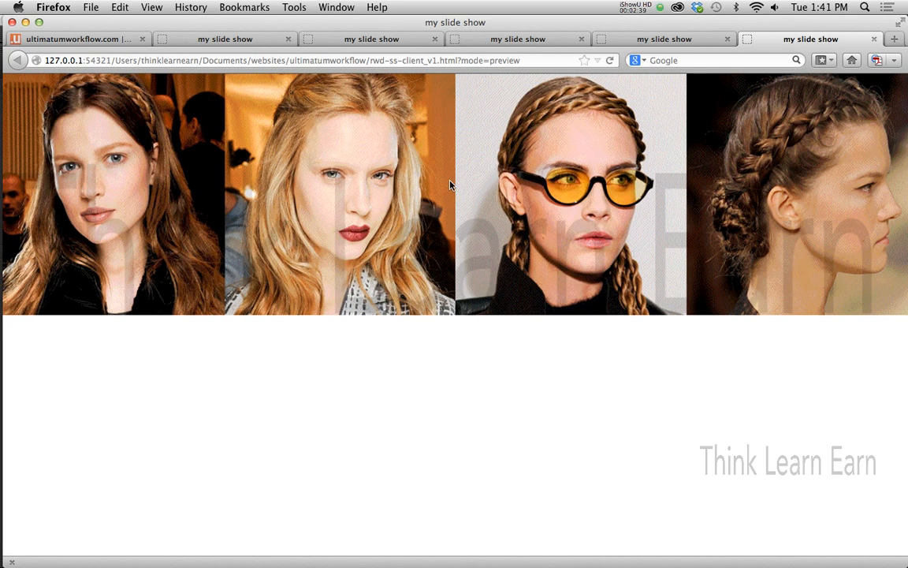
pyautogui.moveTo(529, 179)
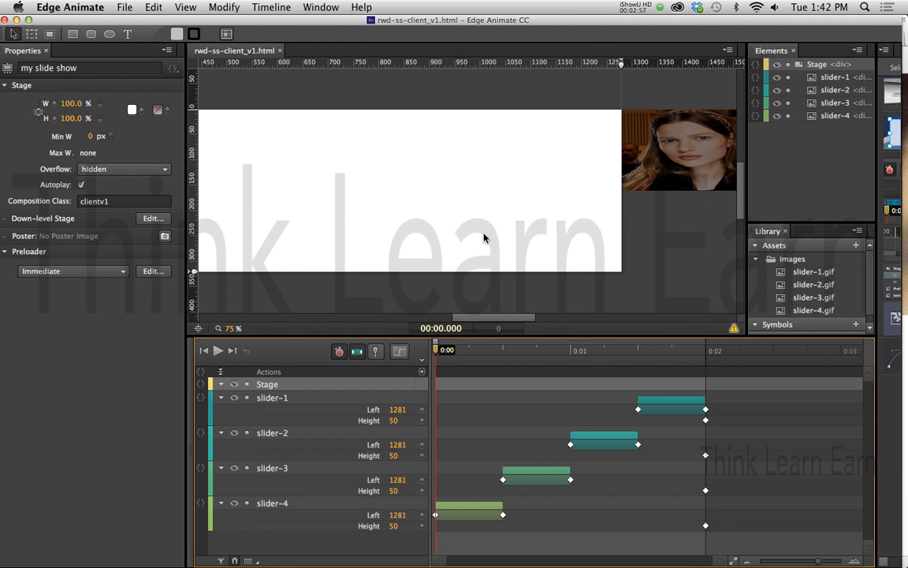
pyautogui.moveTo(446, 367)
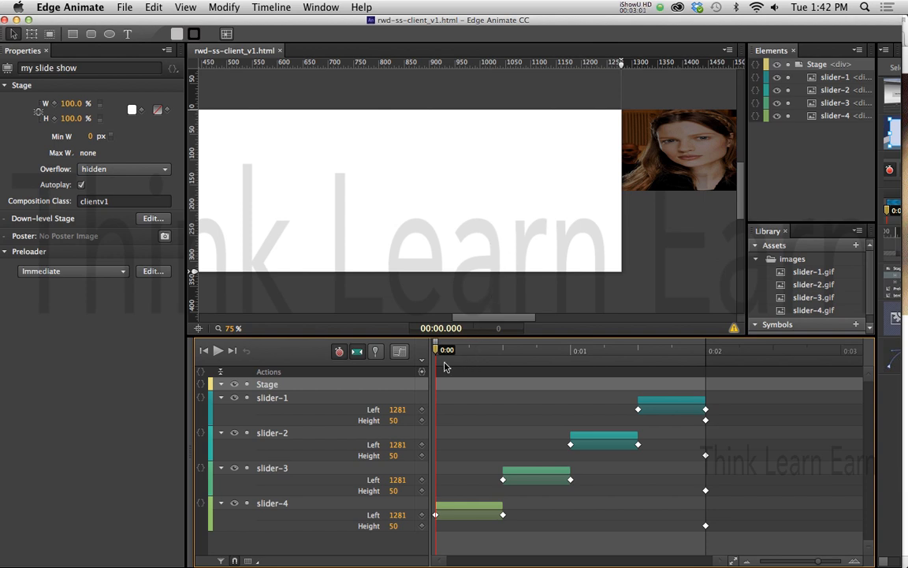
# Add a trigger with a Stop action at 0:00.500 on the timeline.
pyautogui.moveTo(436, 350); pyautogui.dragTo(449, 350)
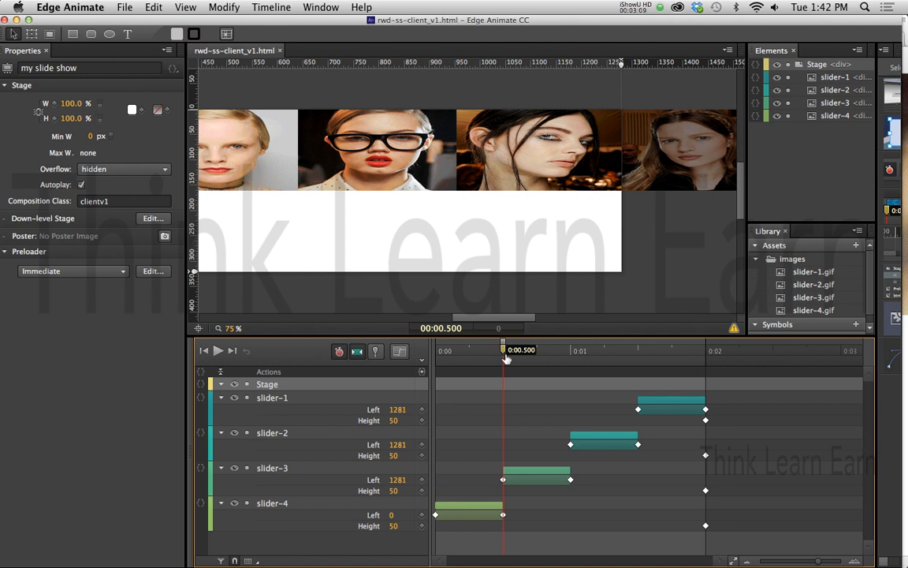
pyautogui.moveTo(421, 384)
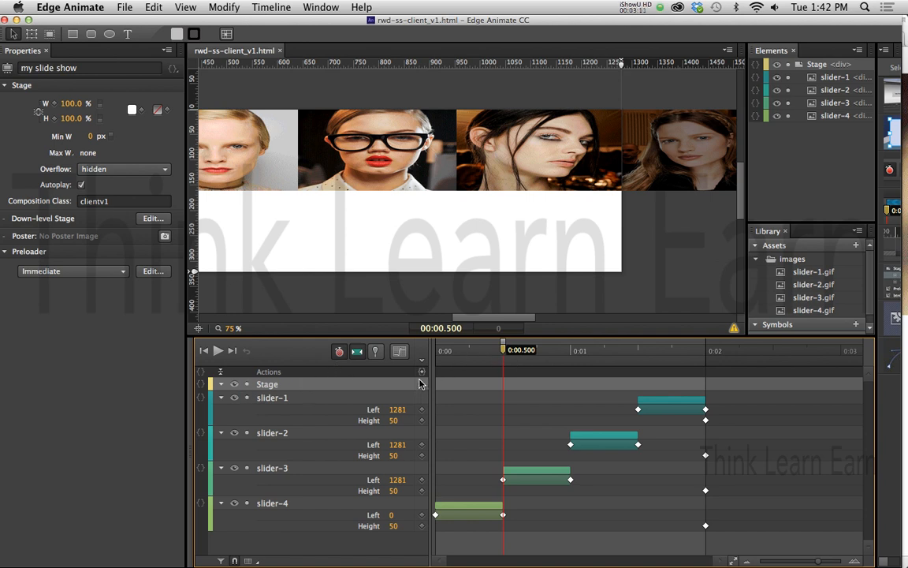
pyautogui.click(421, 371)
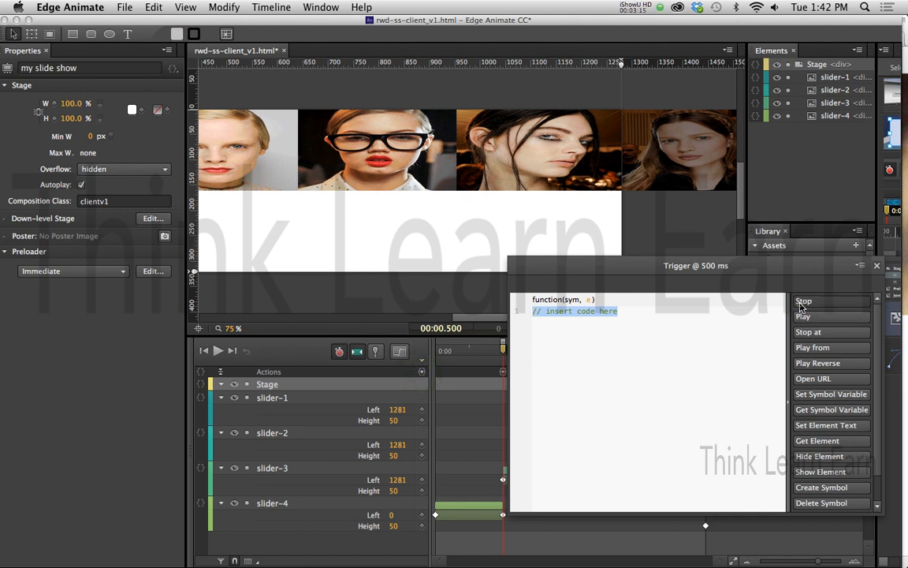
pyautogui.click(804, 300)
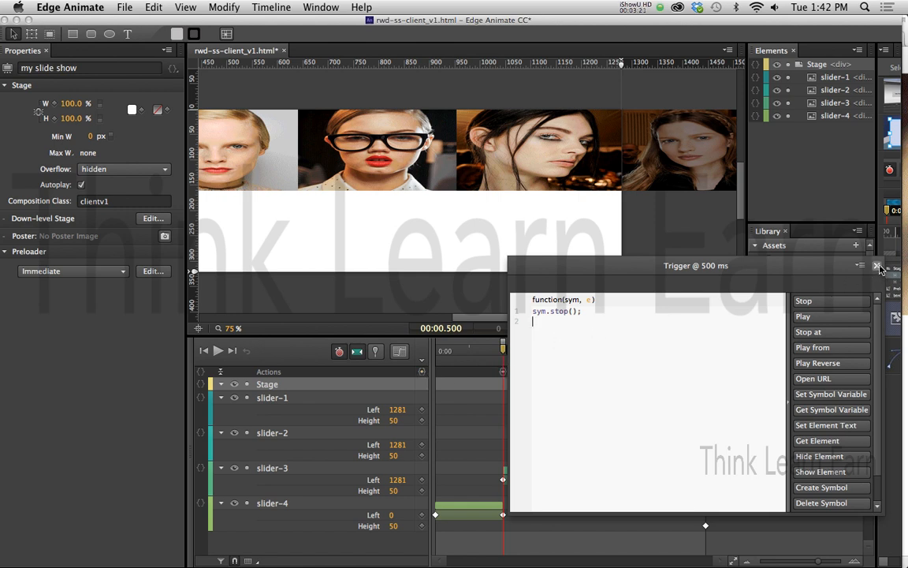
pyautogui.click(877, 266)
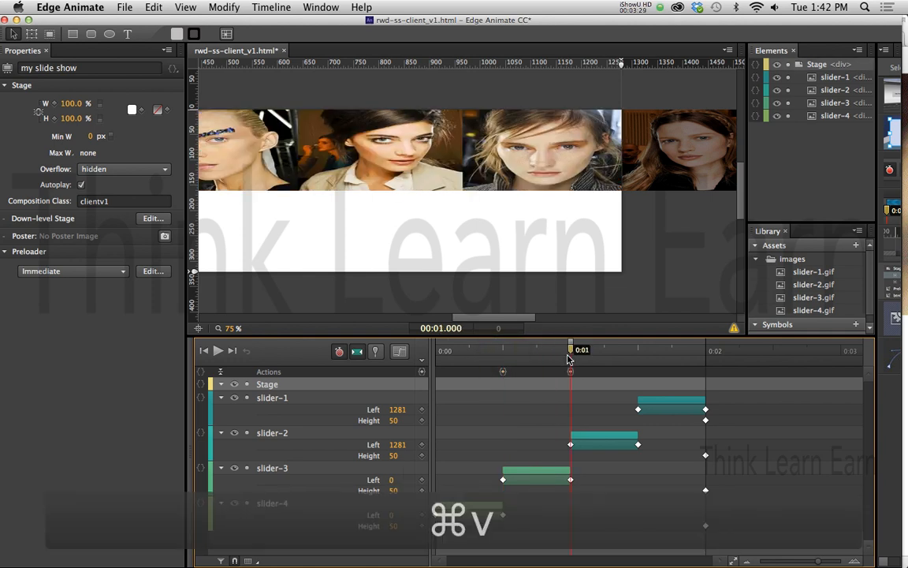
# Duplicate the stop trigger at 1, 1.5 and 2 seconds, then scrub back toward 0.
pyautogui.moveTo(570, 347); pyautogui.dragTo(638, 347)
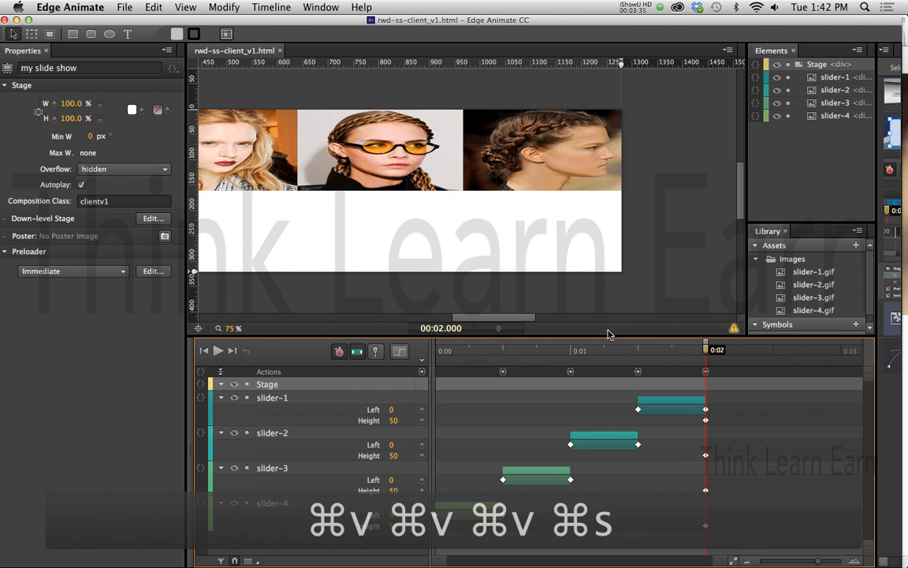
pyautogui.moveTo(450, 353)
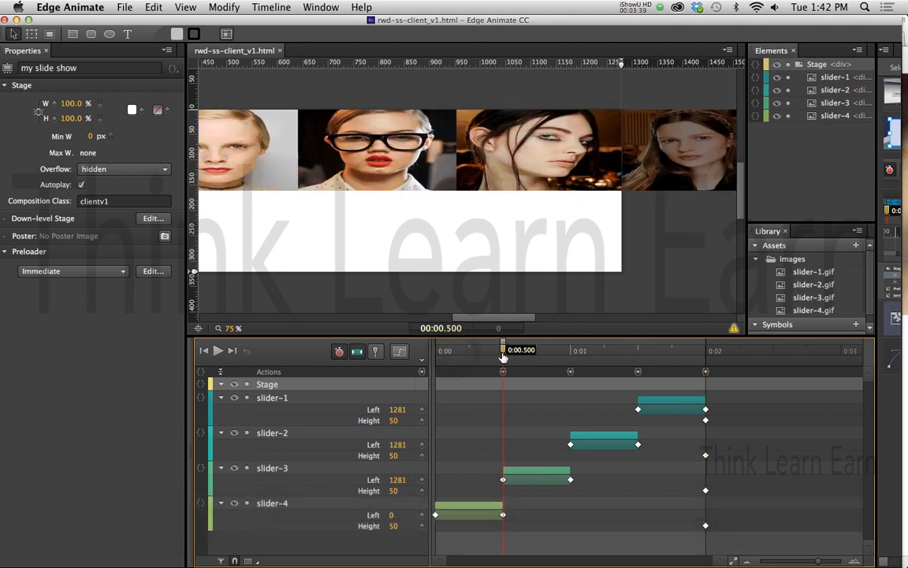
pyautogui.moveTo(503, 350); pyautogui.dragTo(435, 349)
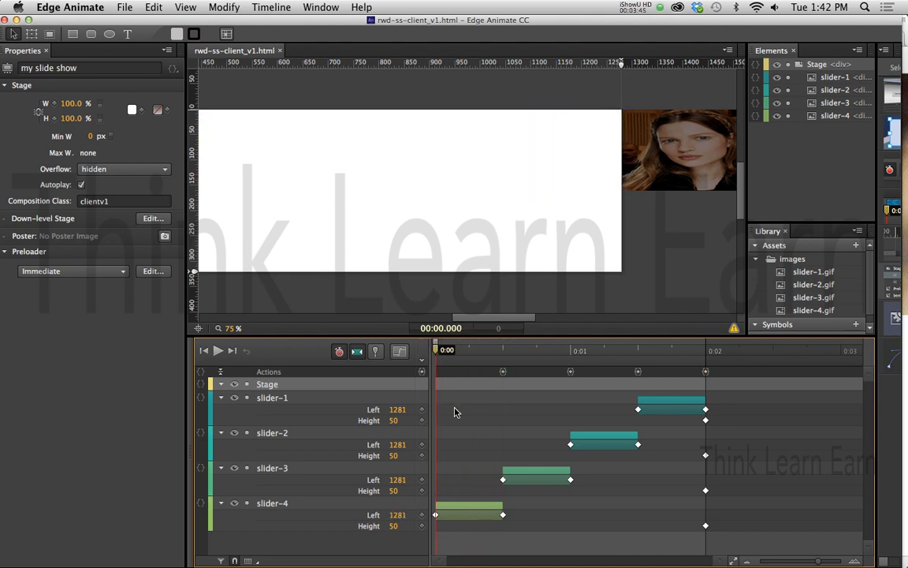
pyautogui.click(455, 513)
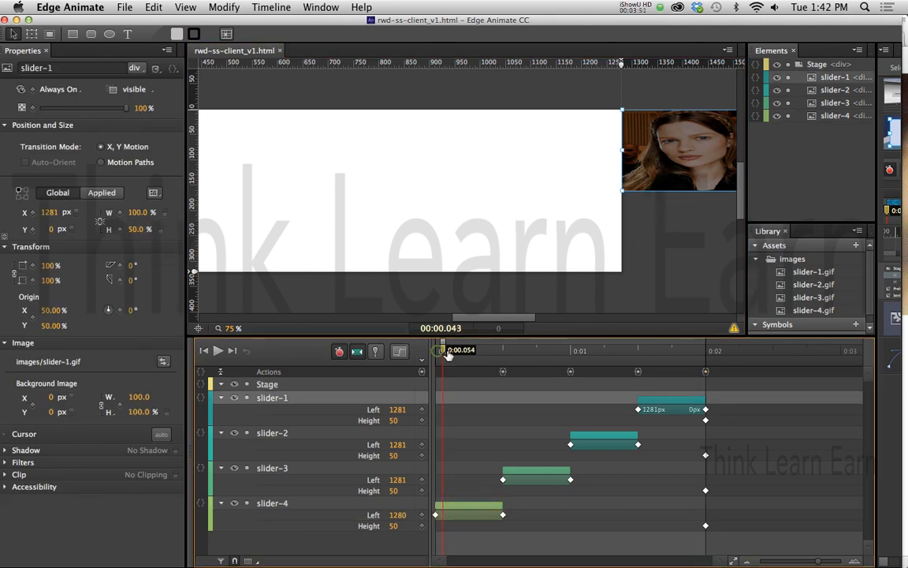
# Add a click event with the Play snippet to slider-4's actions.
pyautogui.moveTo(447, 350); pyautogui.dragTo(481, 349)
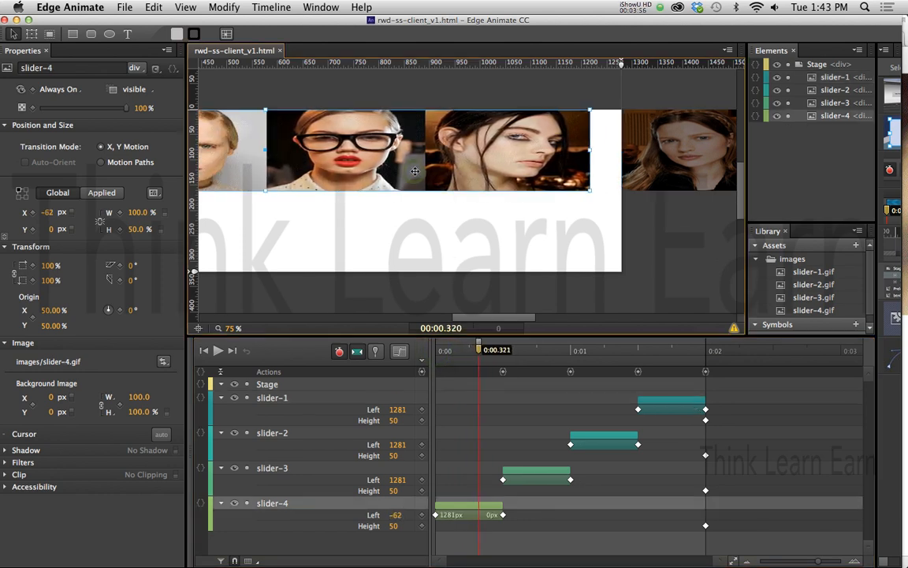
pyautogui.rightClick(415, 172)
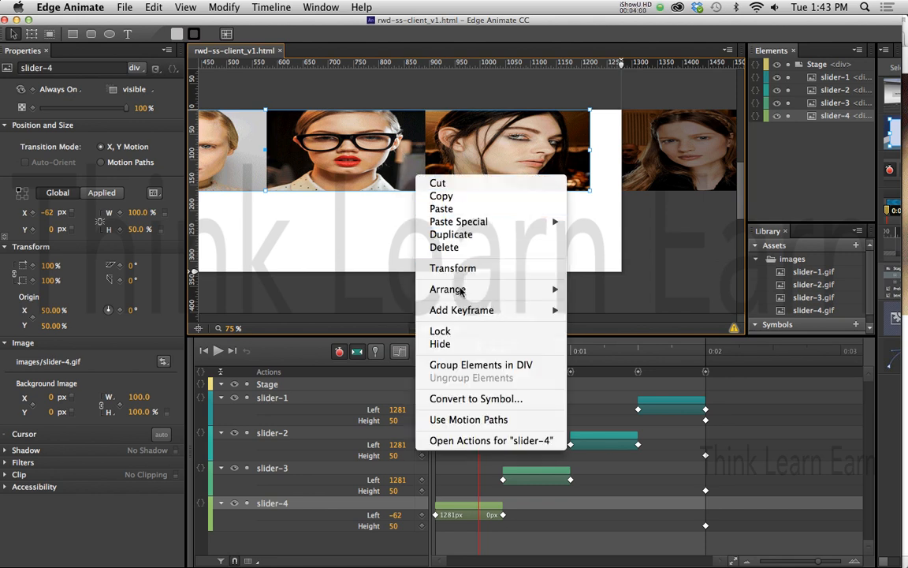
pyautogui.click(490, 440)
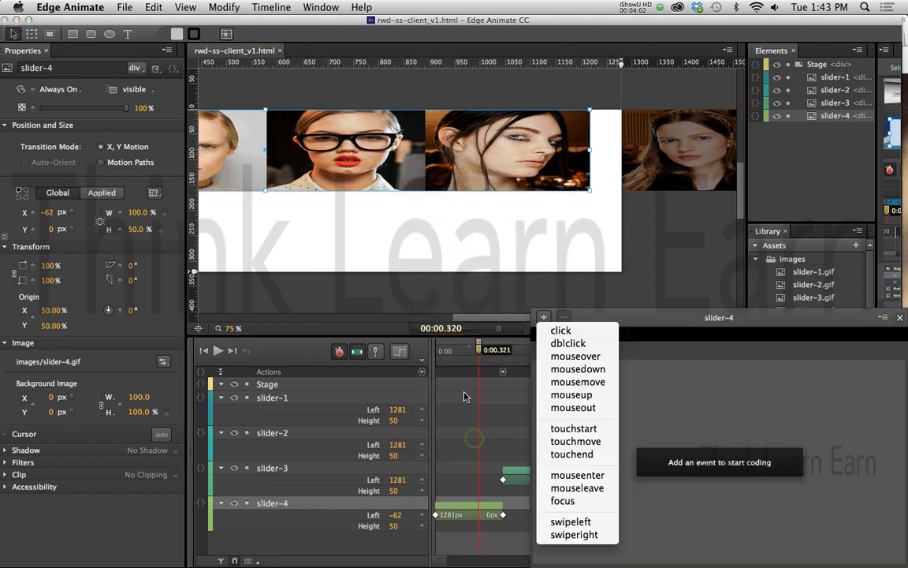
pyautogui.moveTo(560, 330)
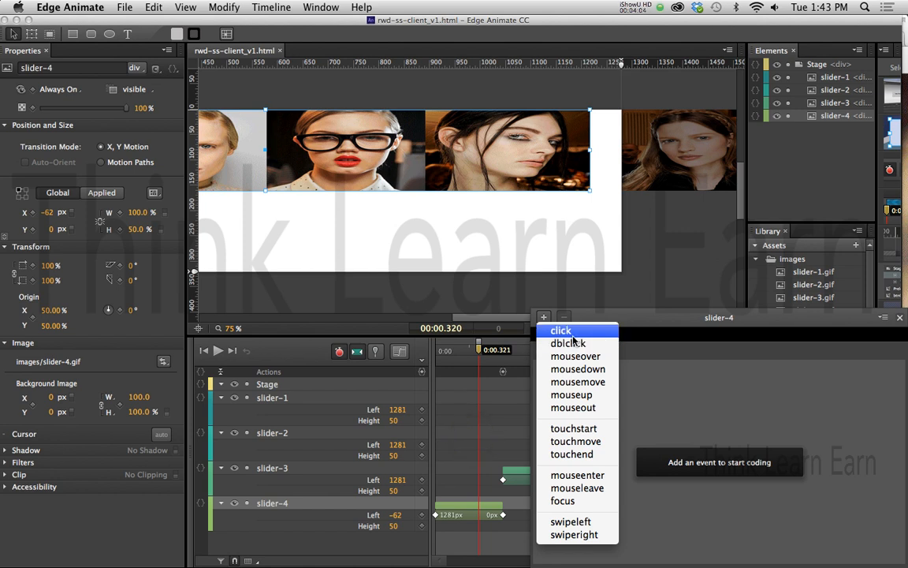
pyautogui.click(560, 330)
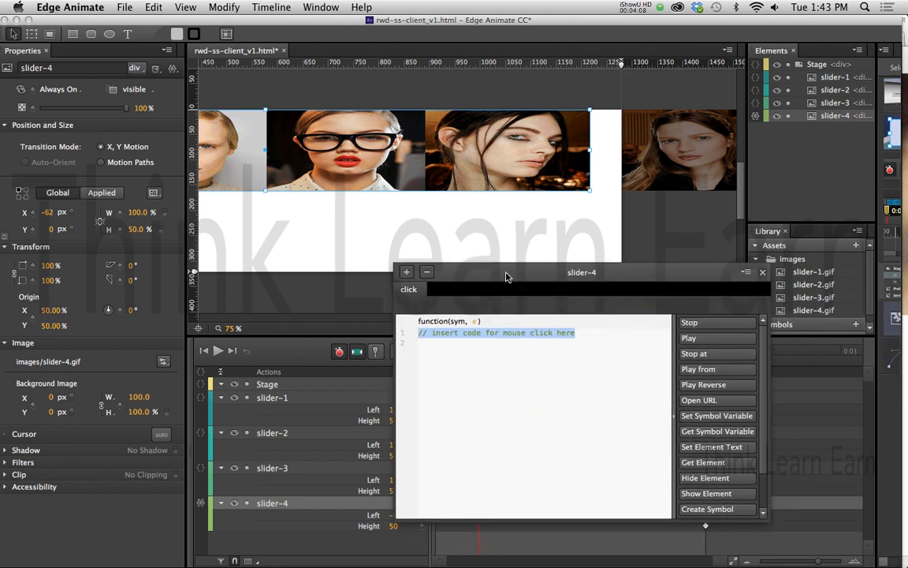
pyautogui.click(689, 337)
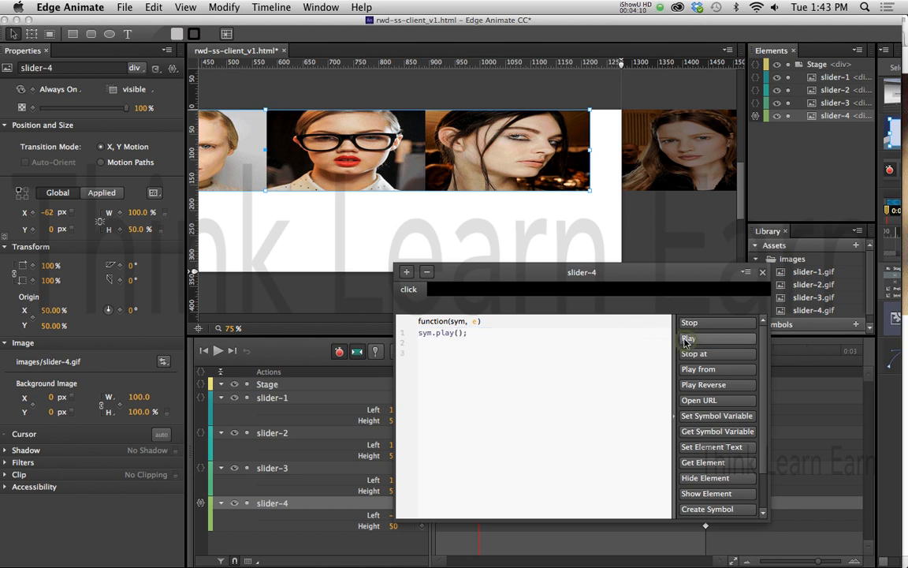
pyautogui.click(761, 272)
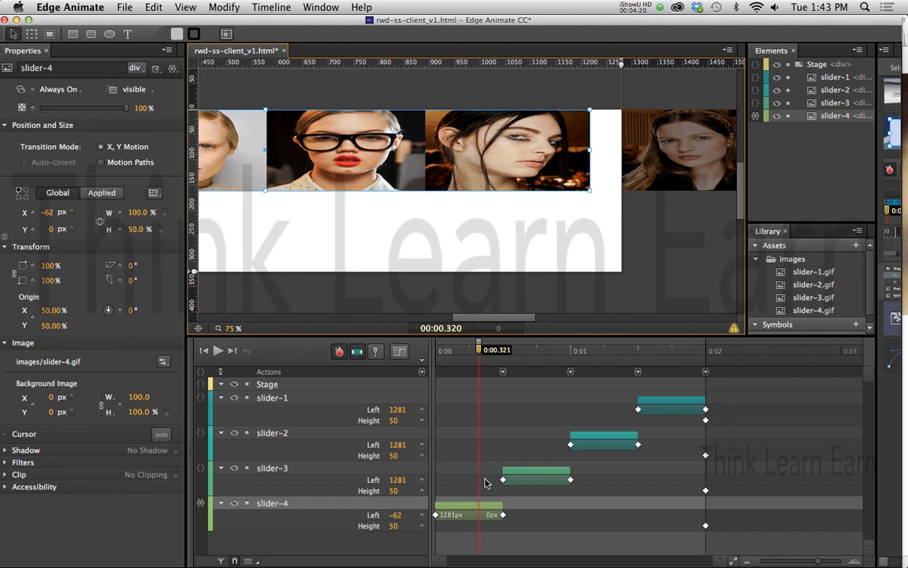
pyautogui.moveTo(379, 448)
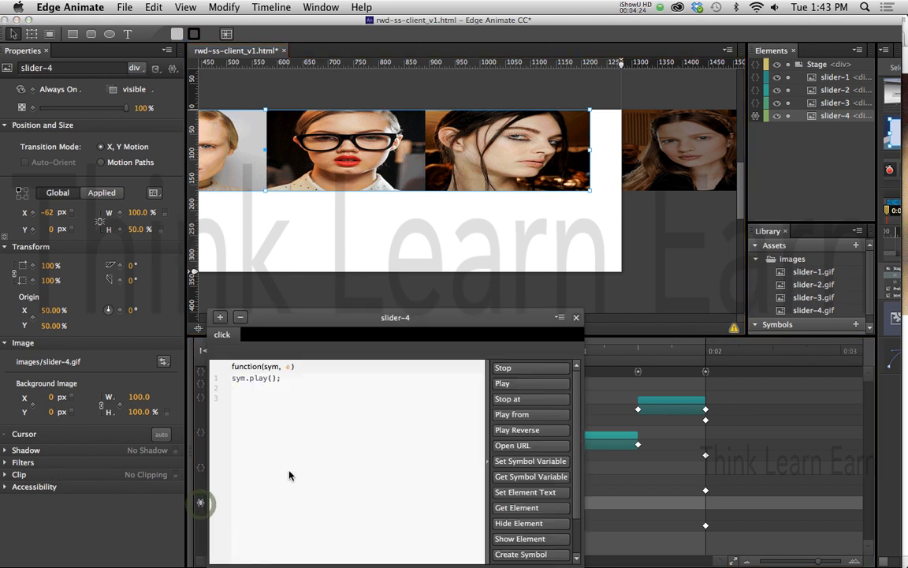
# Open slider-3's actions and add a click event that plays the animation.
pyautogui.click(576, 317)
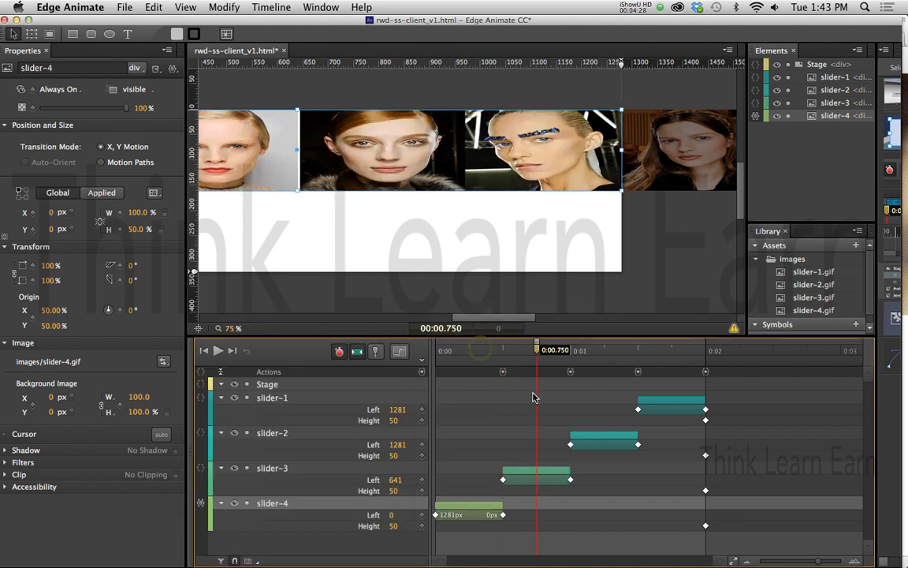
pyautogui.click(536, 479)
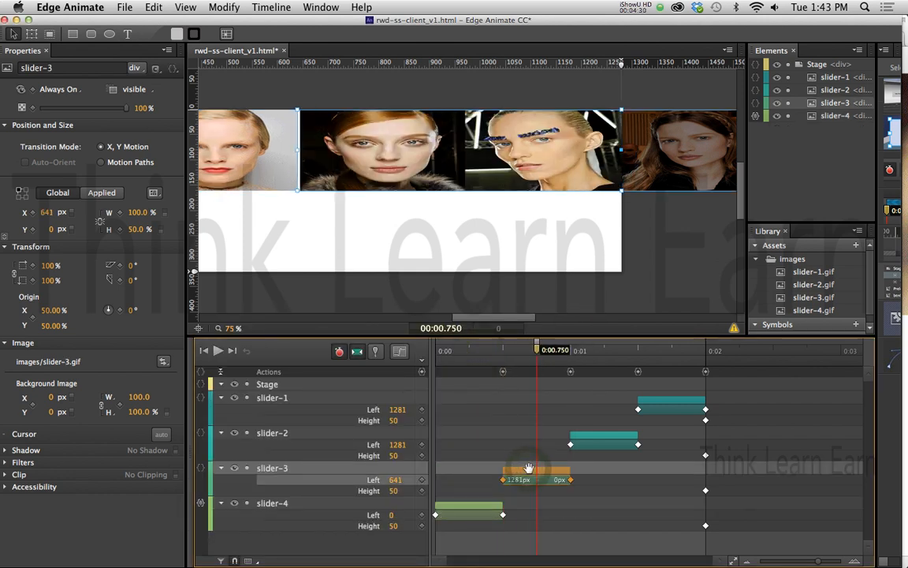
pyautogui.rightClick(530, 467)
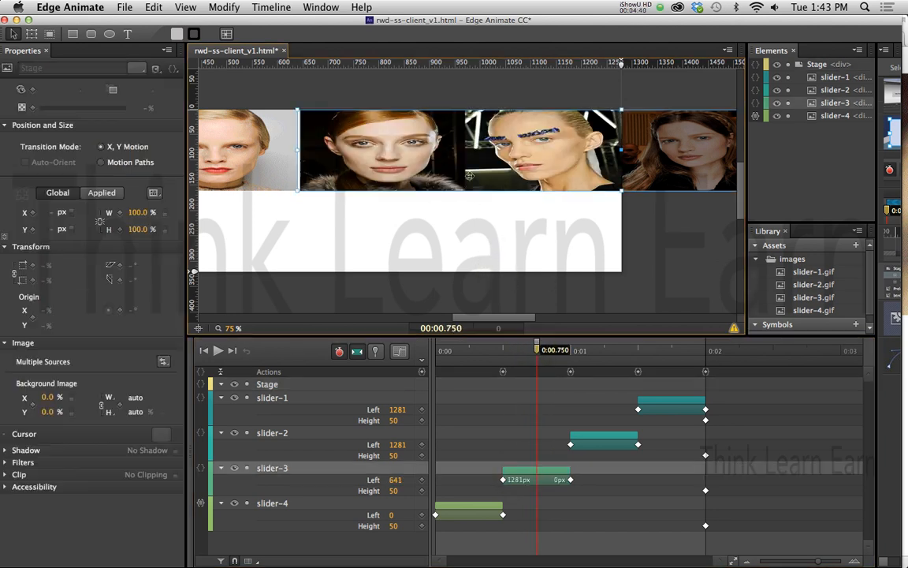
pyautogui.rightClick(469, 176)
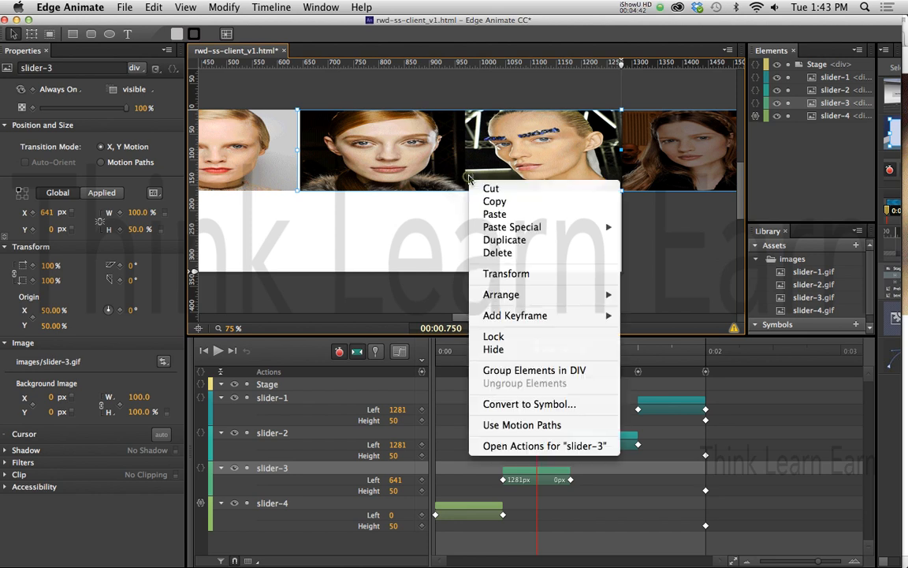
pyautogui.click(544, 446)
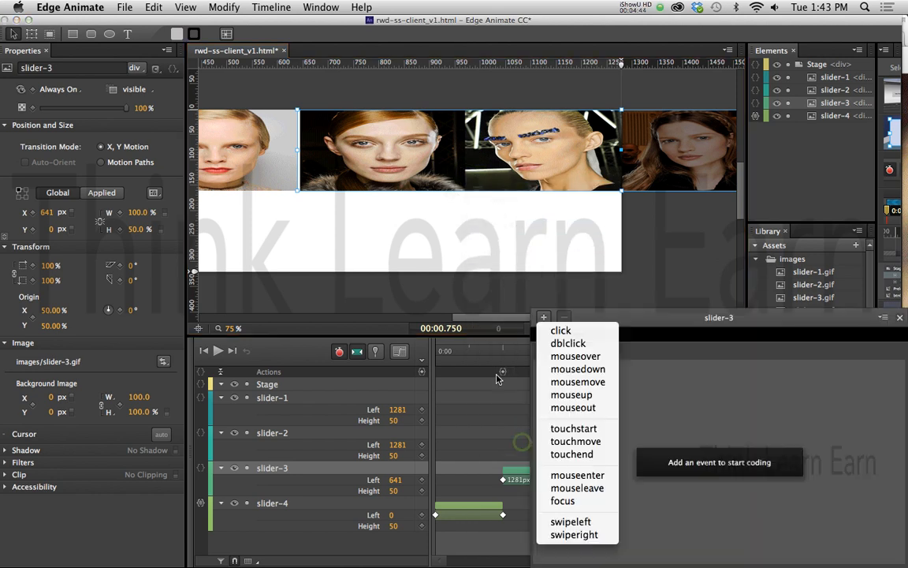
pyautogui.click(561, 330)
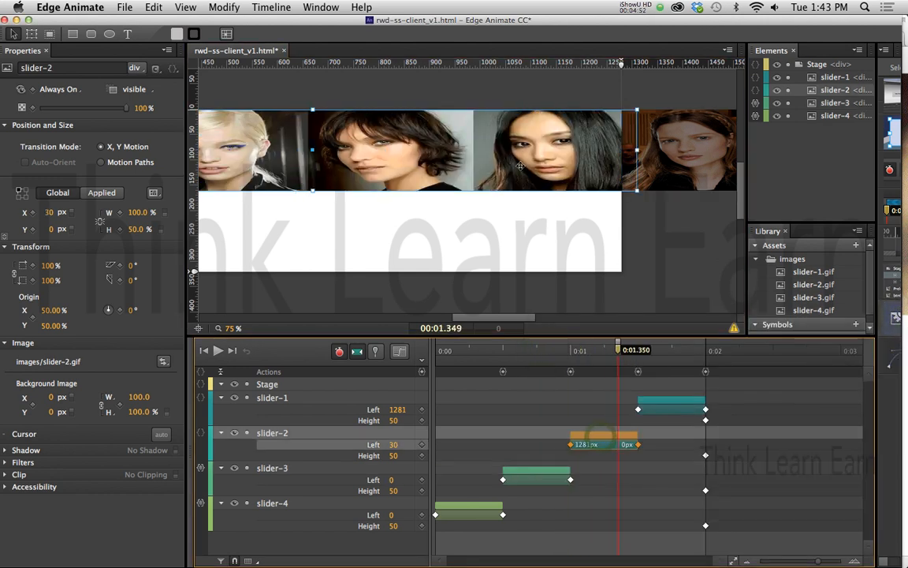
# Open slider-2's actions and add a click event that plays the animation.
pyautogui.rightClick(520, 165)
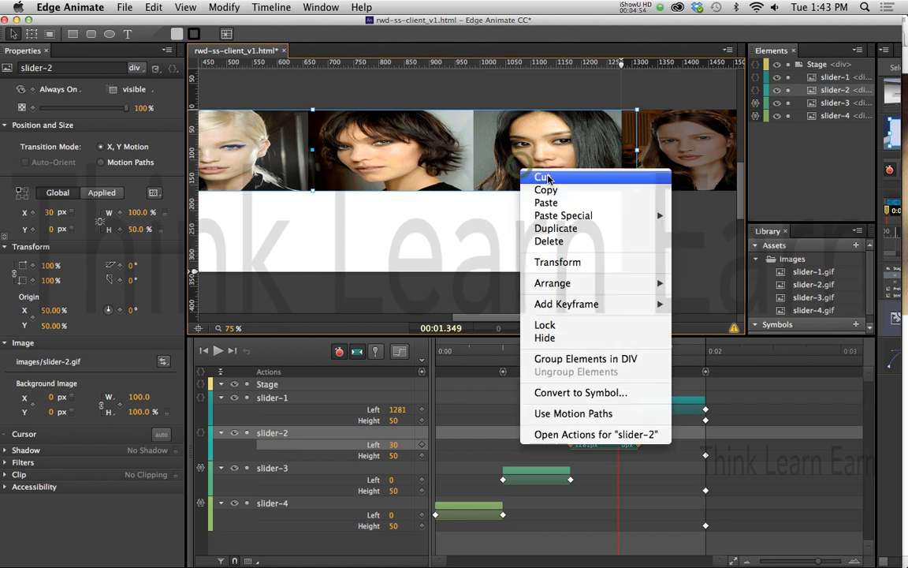
pyautogui.moveTo(573, 414)
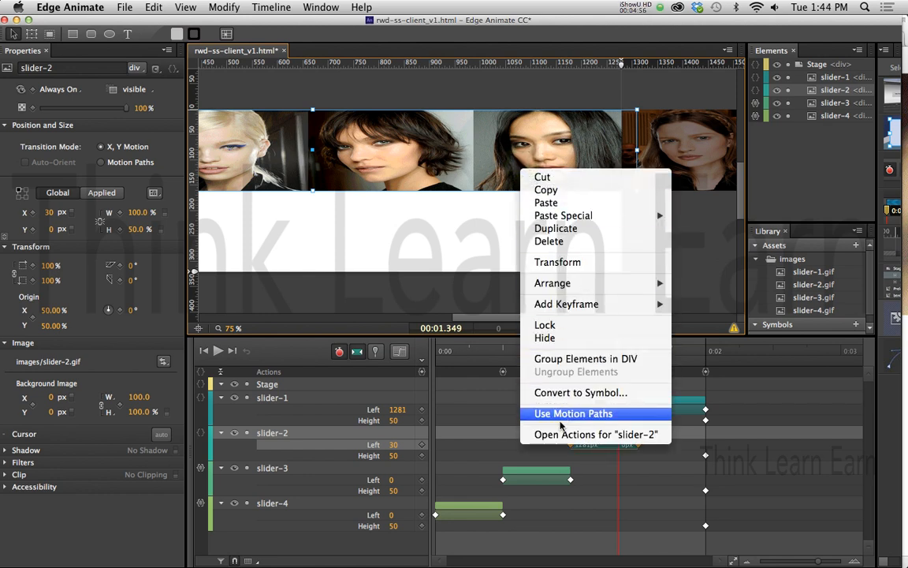
pyautogui.click(596, 433)
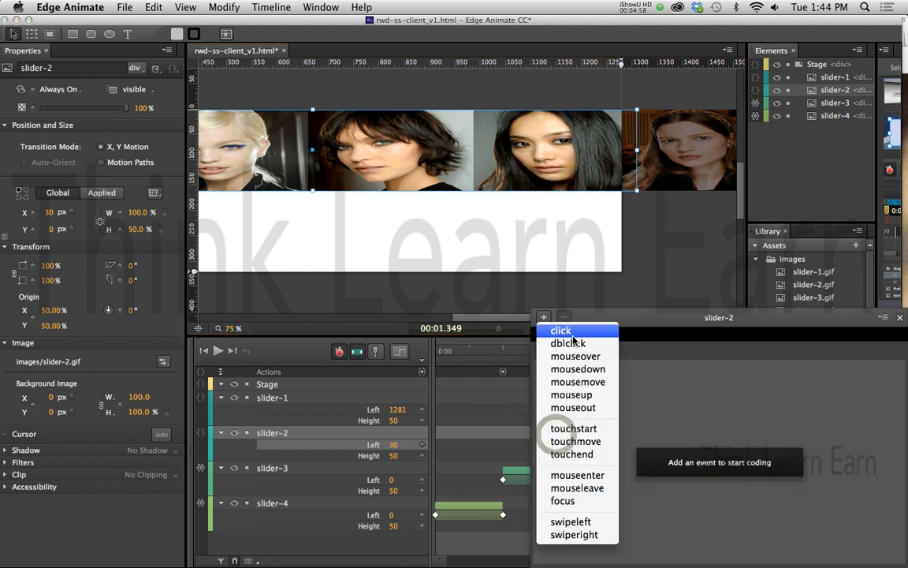
pyautogui.click(560, 331)
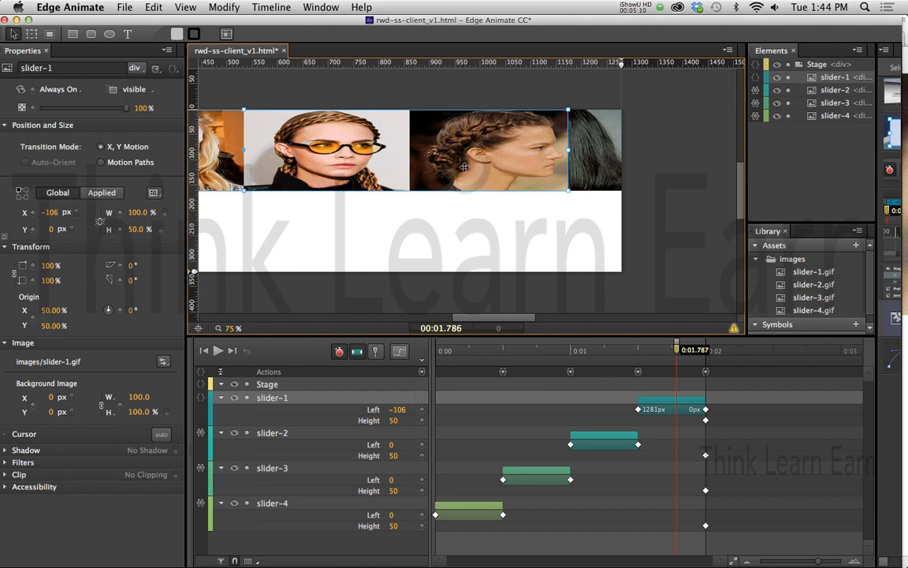
# Open slider-1's actions for its Play click event, then deselect the slide images.
pyautogui.rightClick(464, 167)
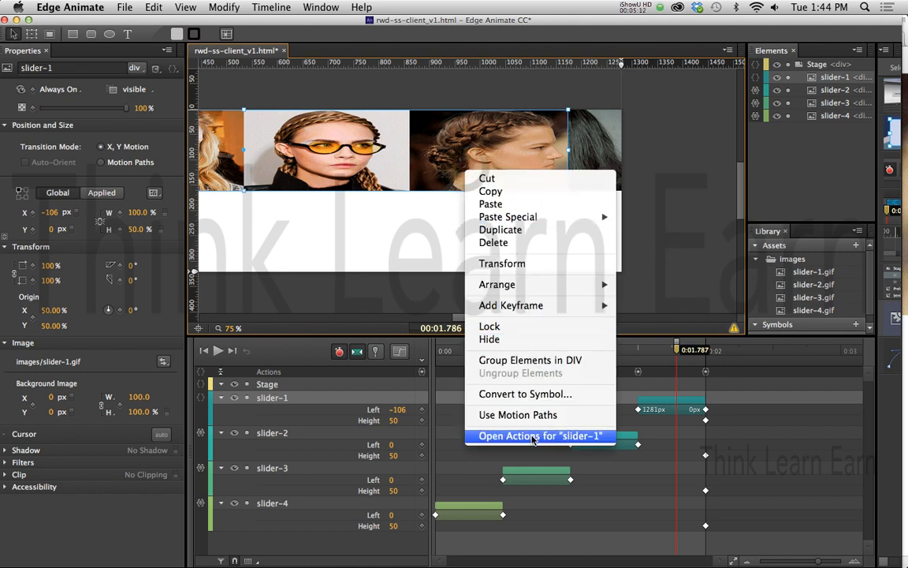
pyautogui.click(540, 435)
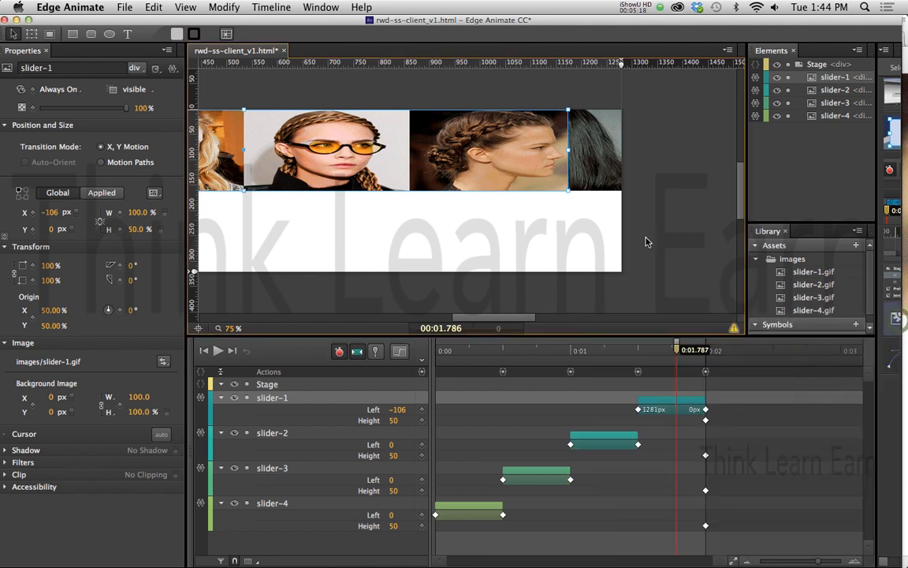
pyautogui.click(817, 64)
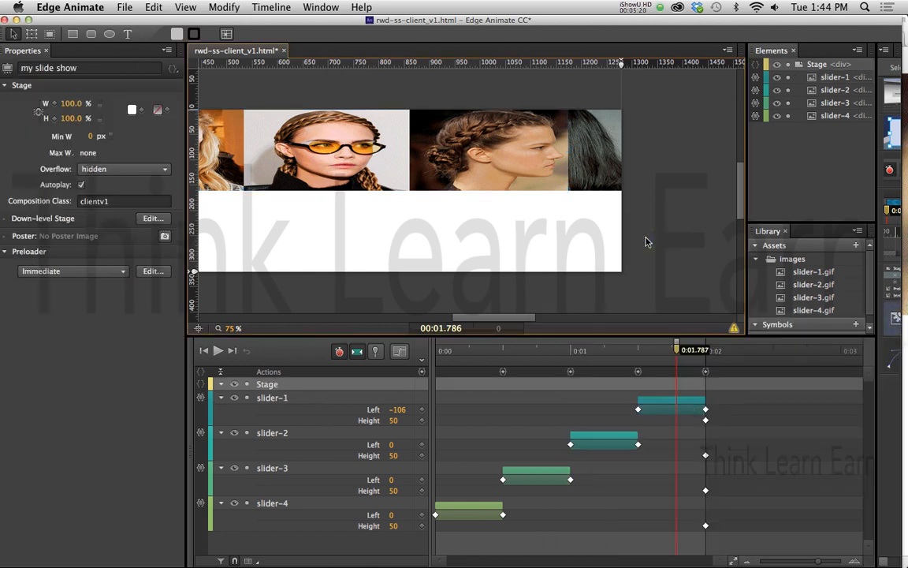
pyautogui.press('cmd+s')
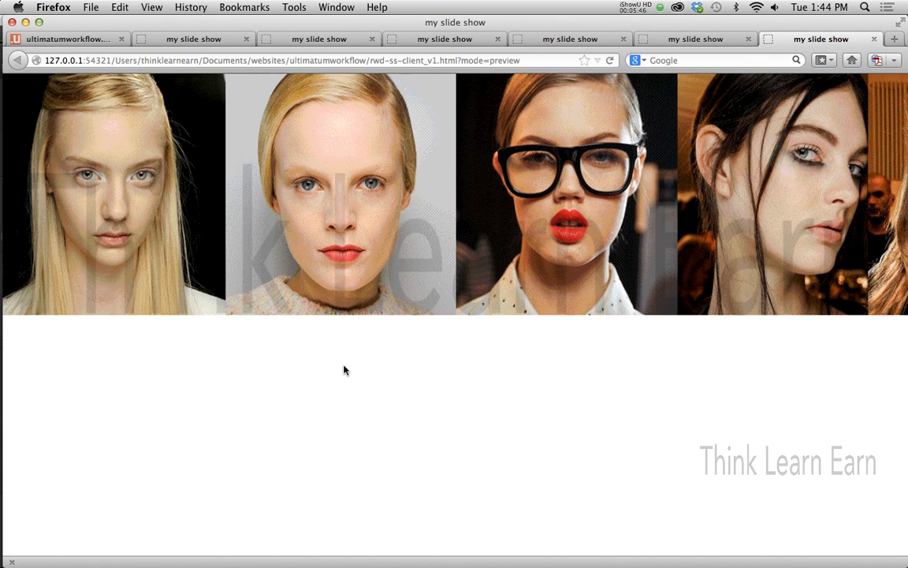
pyautogui.moveTo(361, 244)
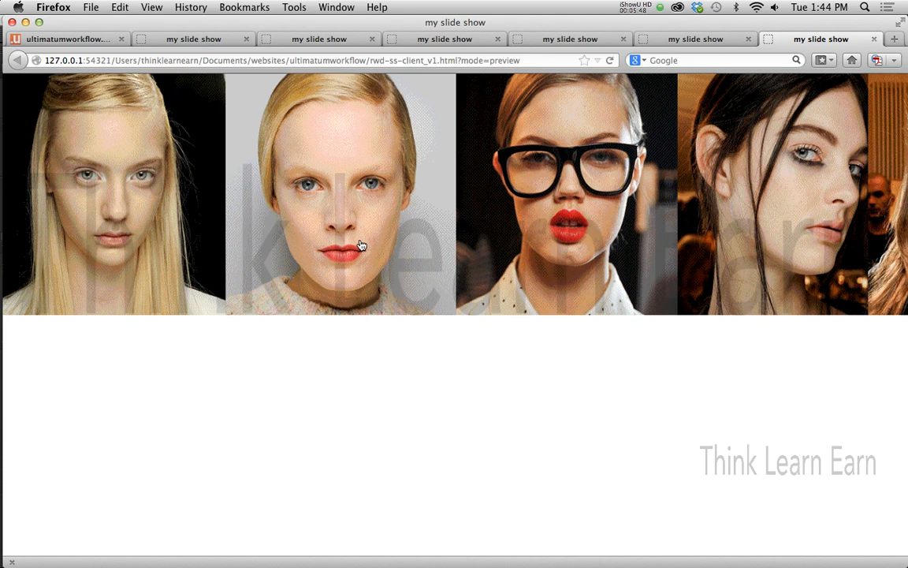